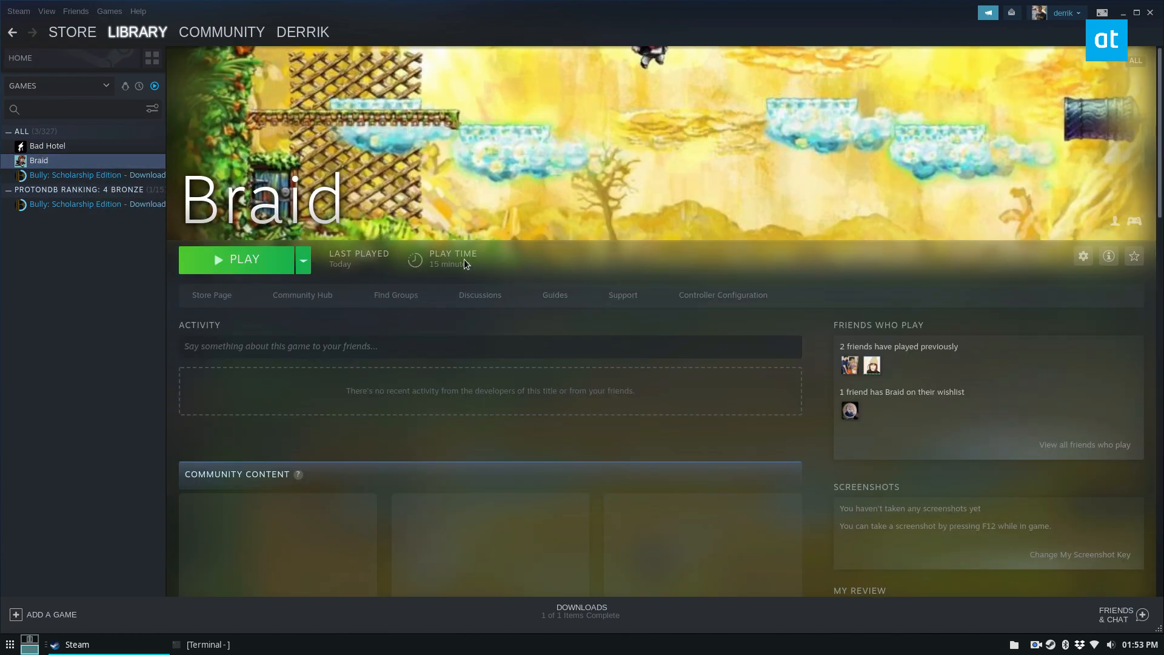
Step: Enter Big Picture mode and show only the installed games in the Library
scroll(down, 3)
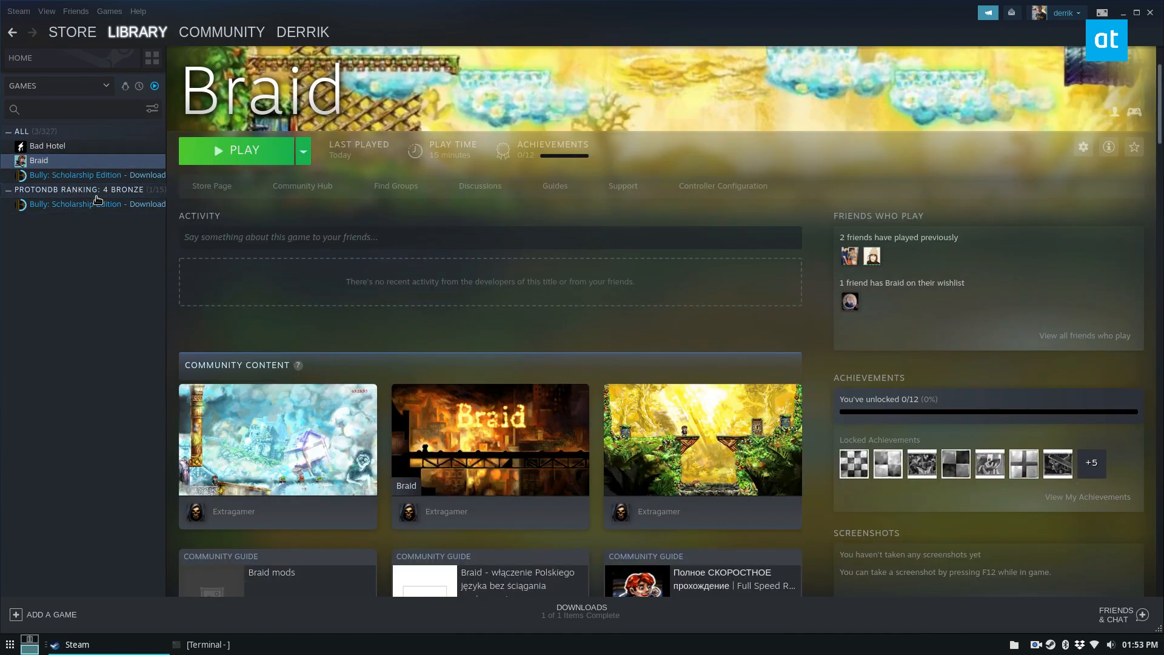
mouse_move(225, 13)
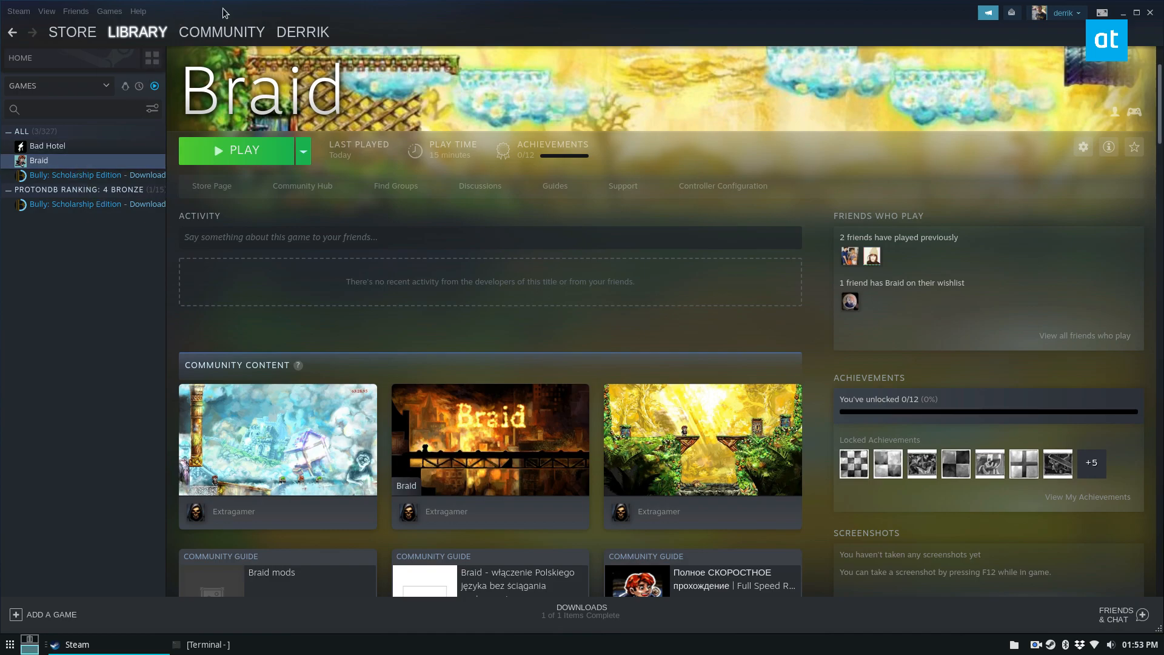
mouse_move(1106, 14)
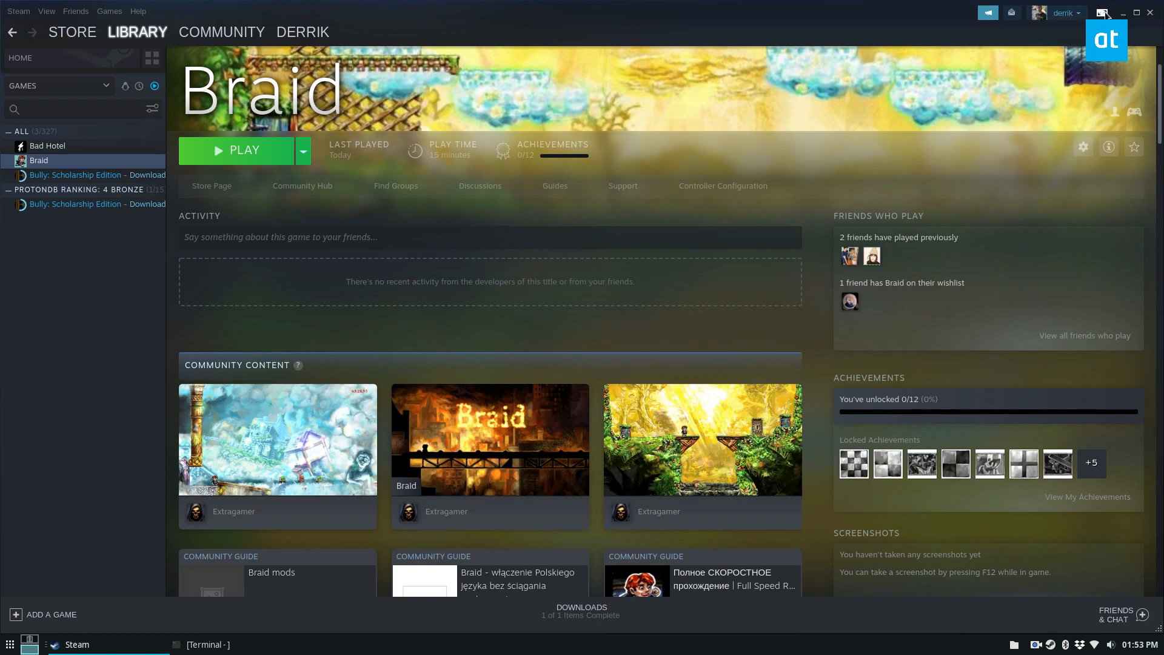
click(1123, 12)
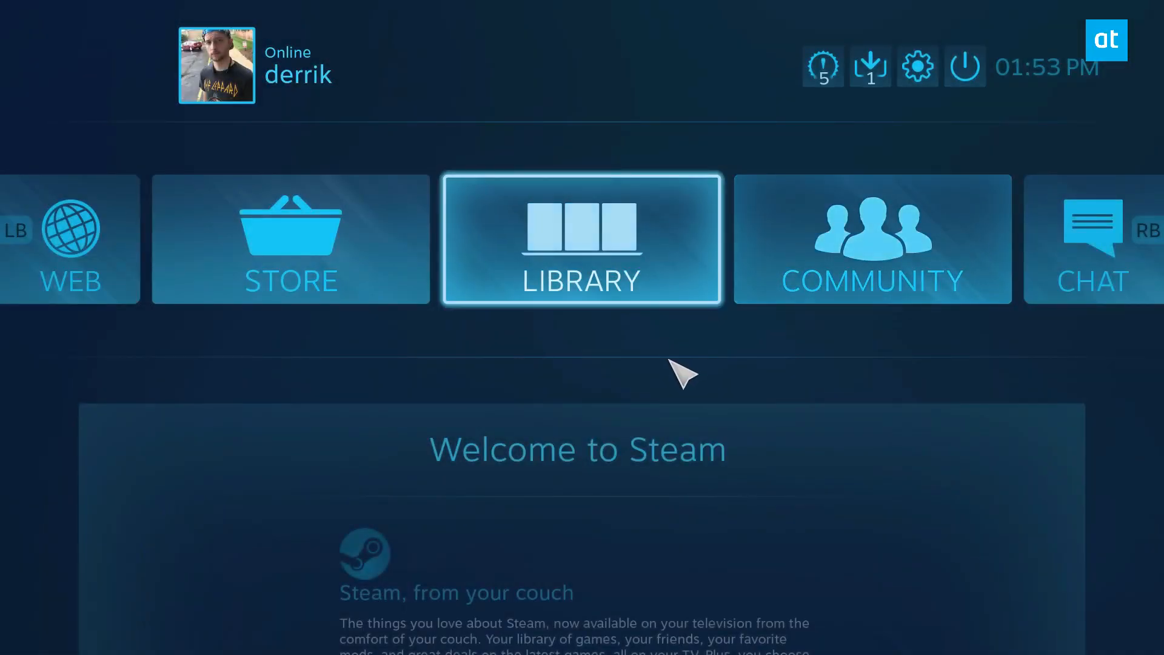
click(581, 239)
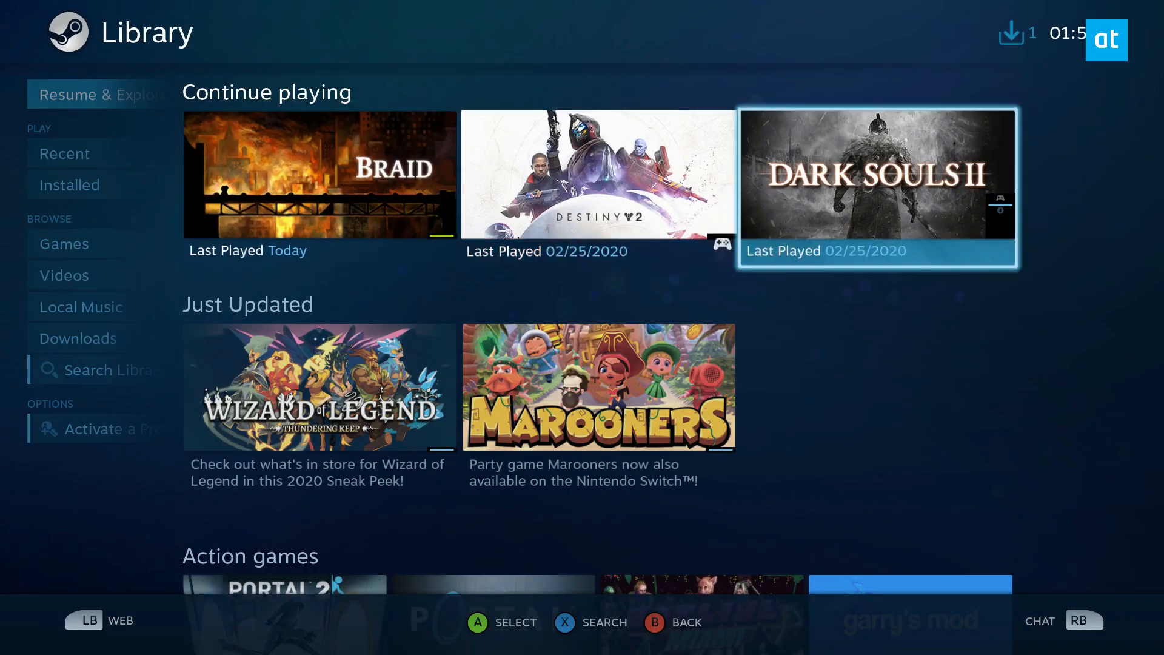
click(91, 184)
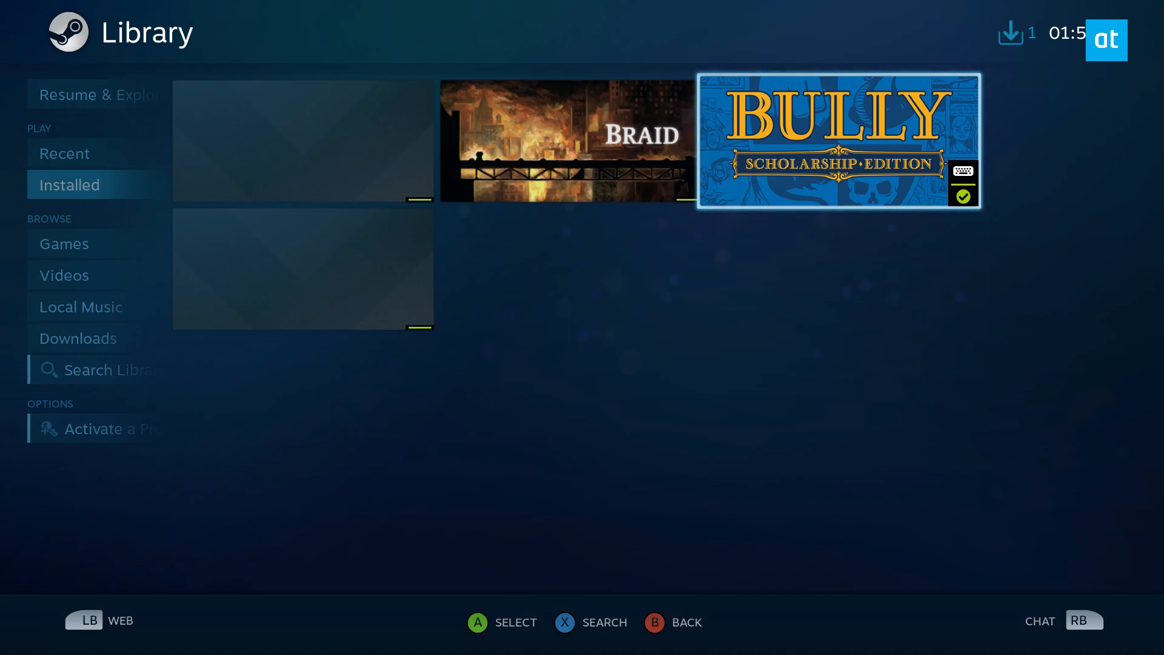
Step: From Bully: Scholarship Edition's Controller Configuration, browse the configurations available to import
click(838, 140)
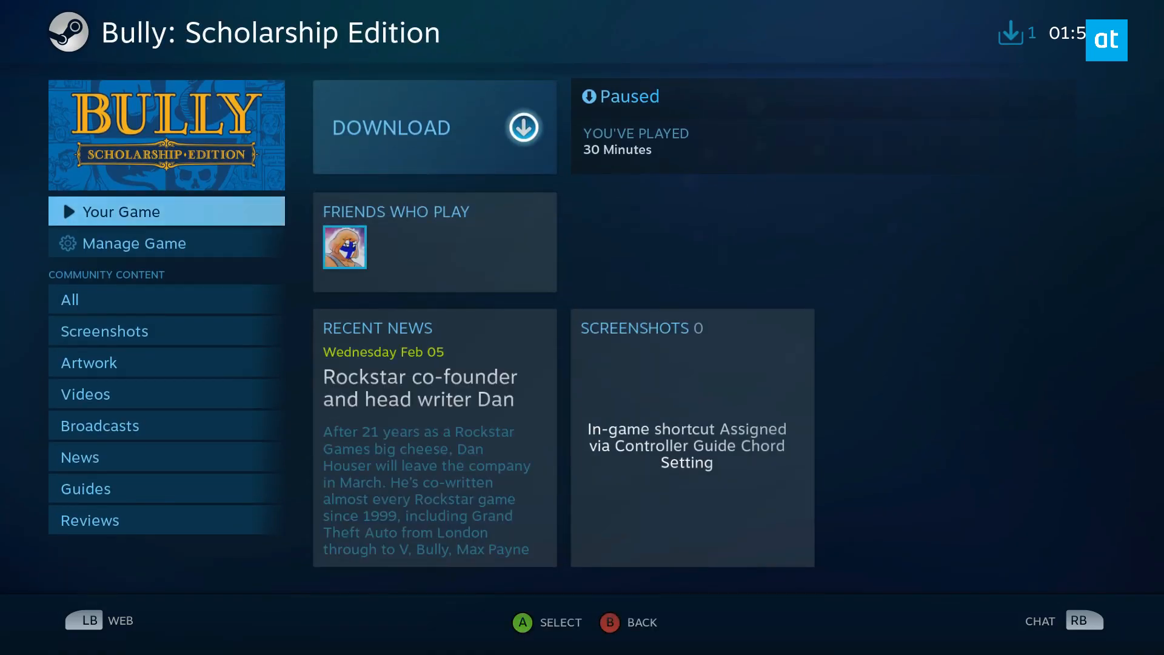
click(135, 243)
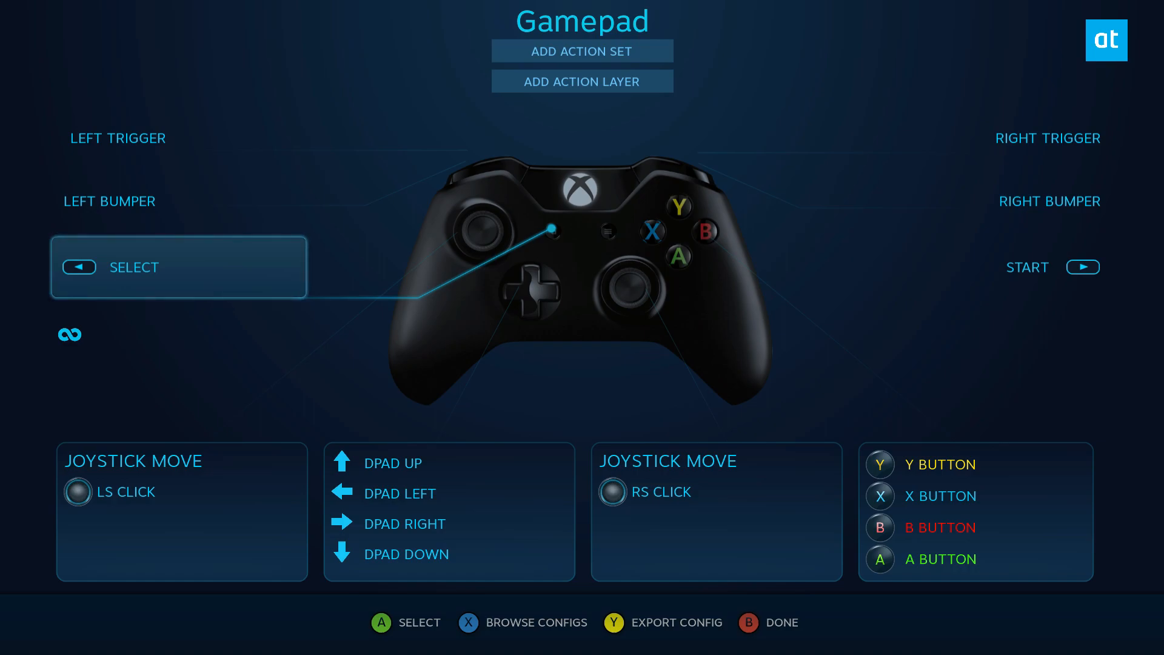
click(468, 622)
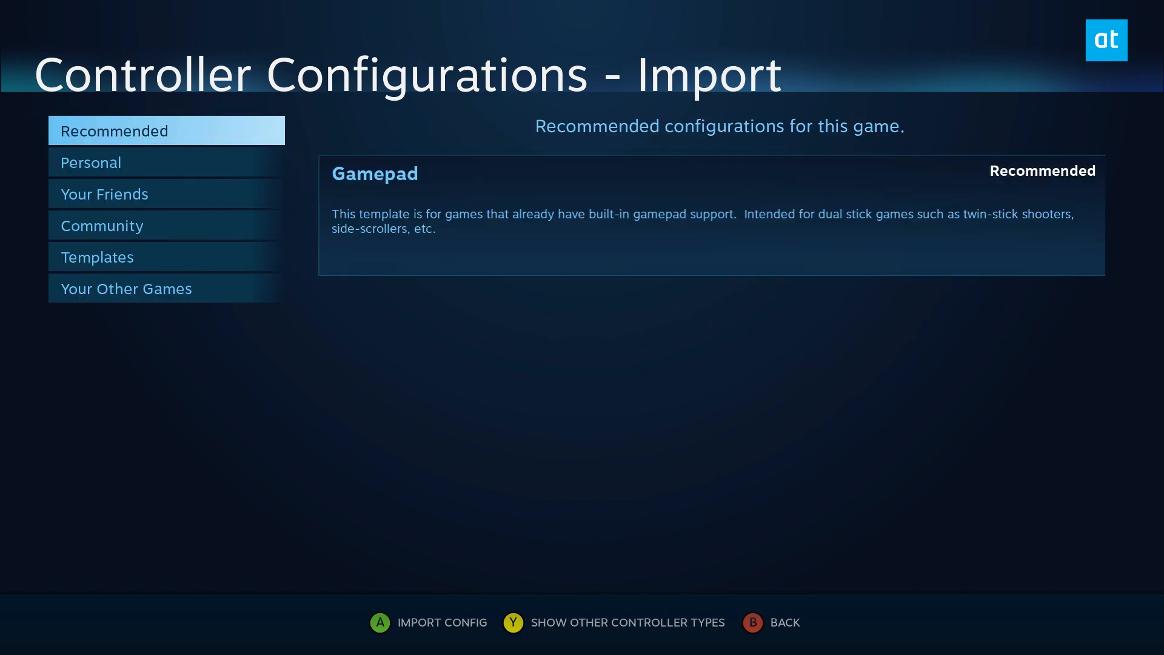
Step: Show the Community configurations and scroll the list to 'Bully Scholarship Edition XBOX 360' by Dani
click(101, 225)
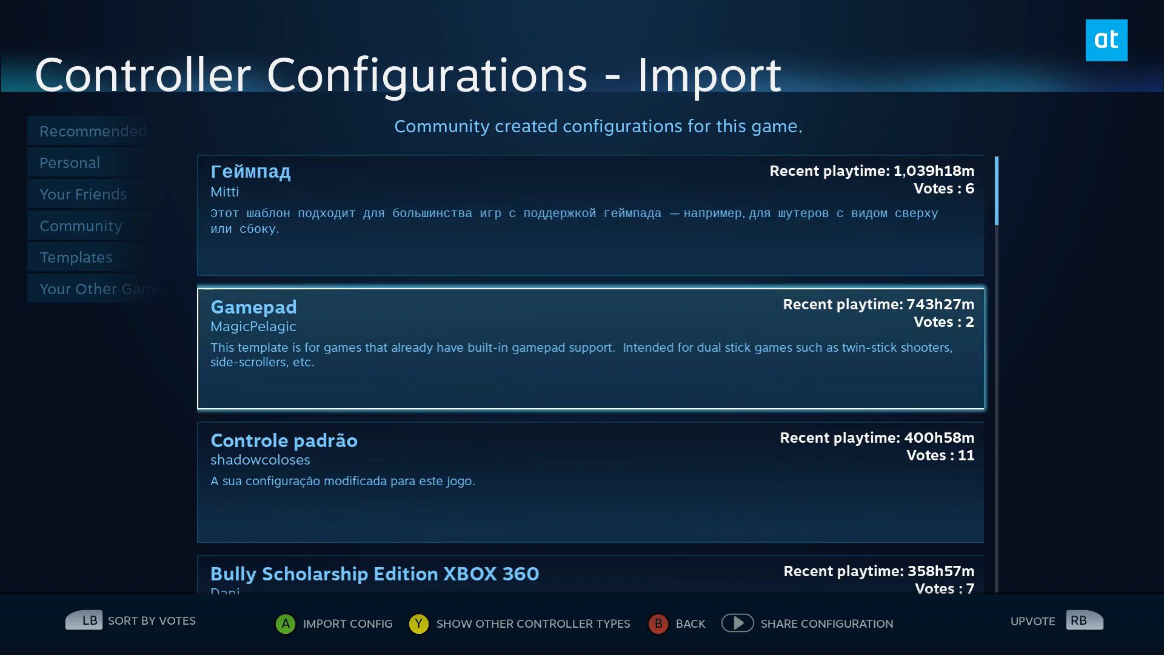
scroll(down, 3)
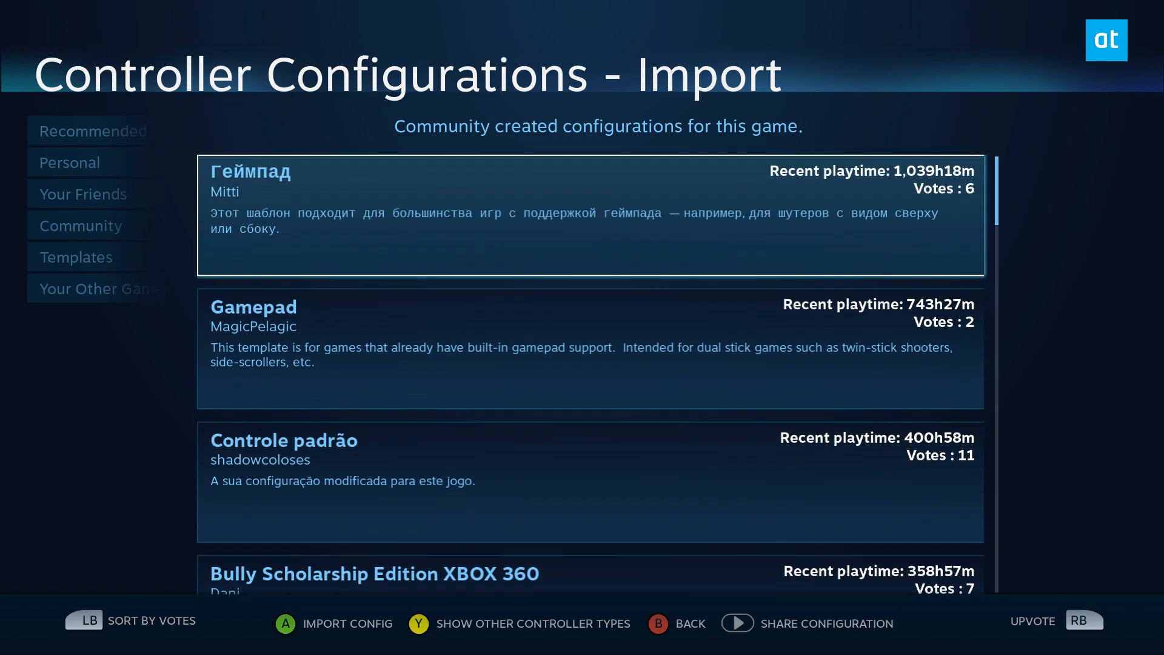
scroll(down, 3)
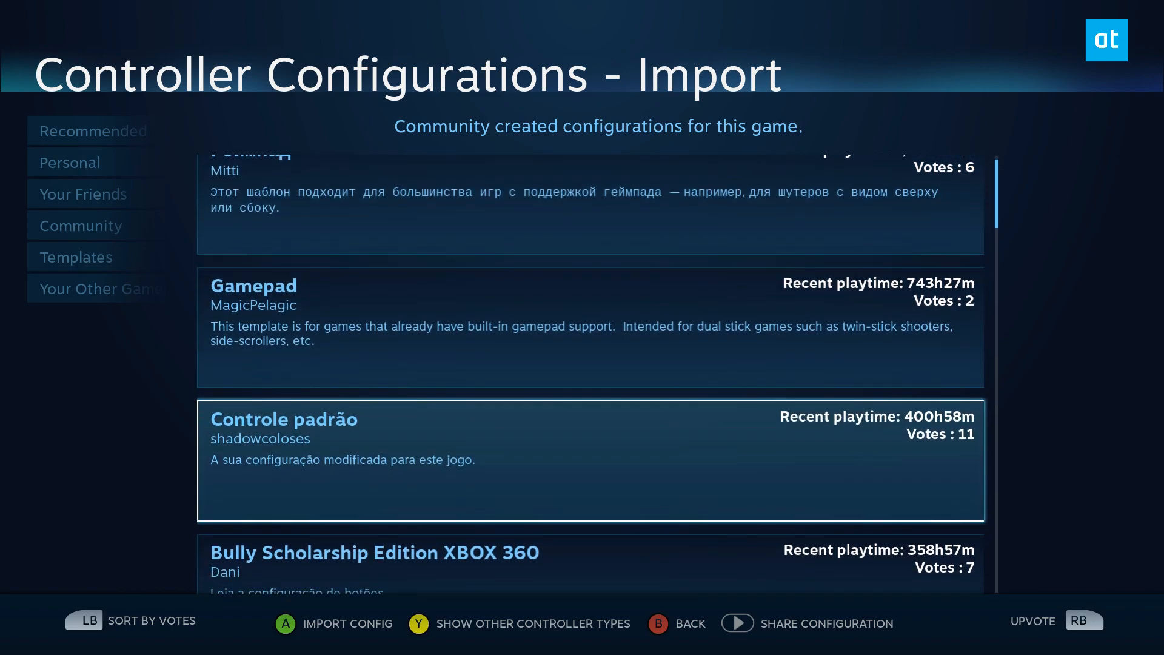
scroll(down, 3)
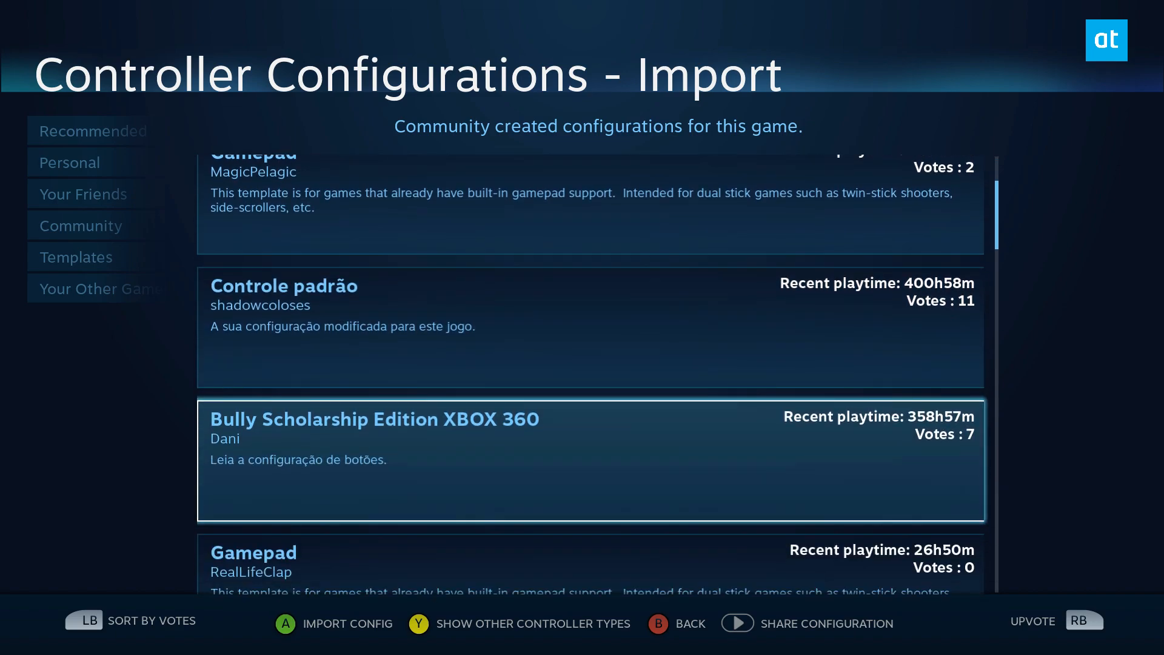
scroll(down, 3)
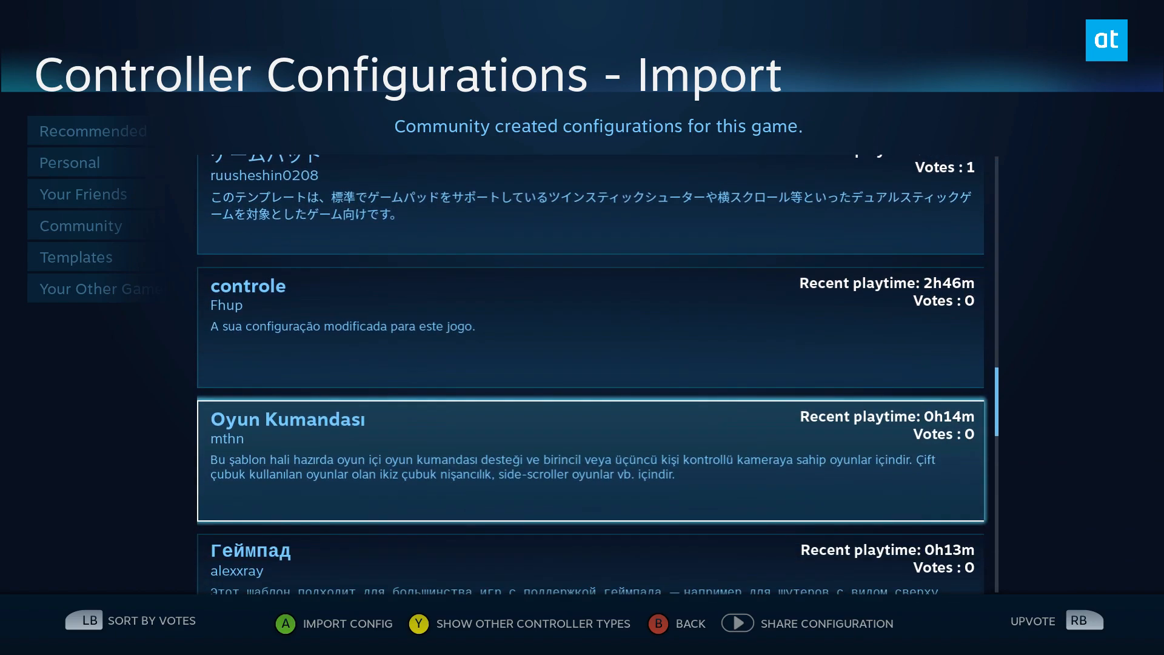
scroll(down, 3)
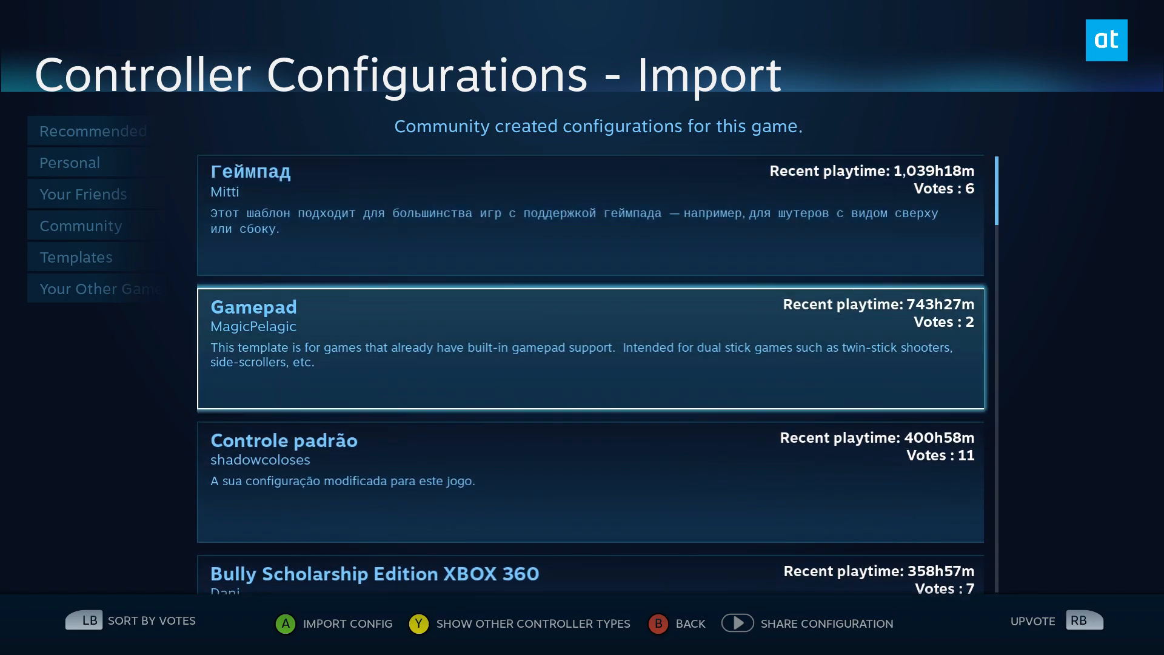
scroll(down, 3)
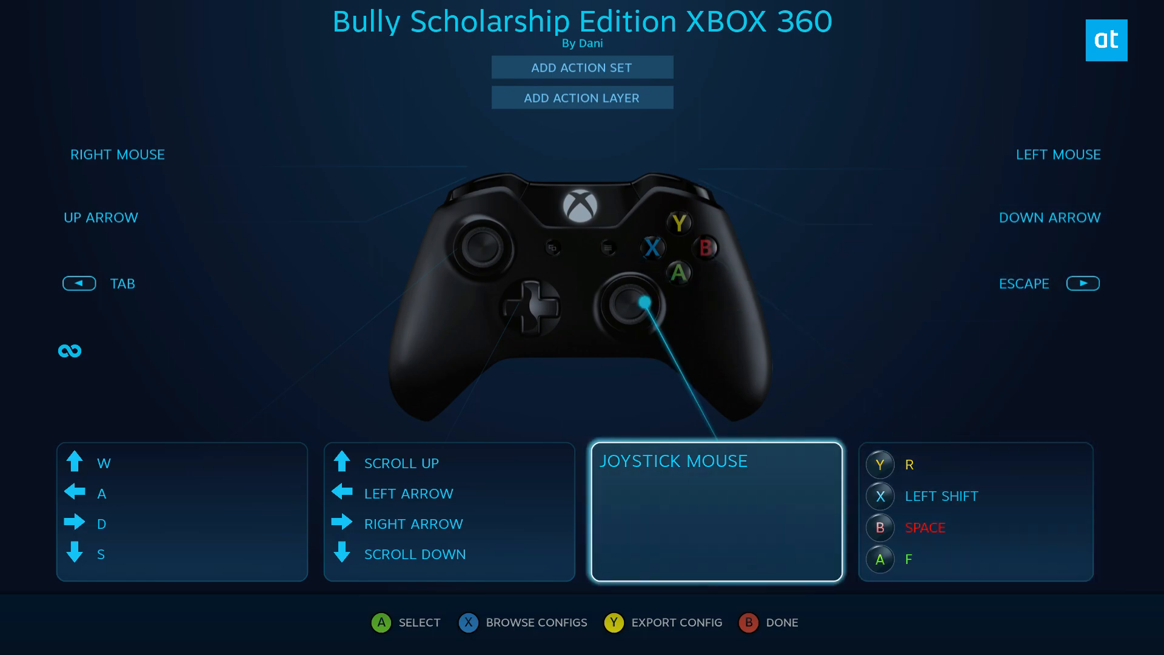
Step: Import Dani's 'Bully Scholarship Edition XBOX 360' configuration for the game
click(118, 154)
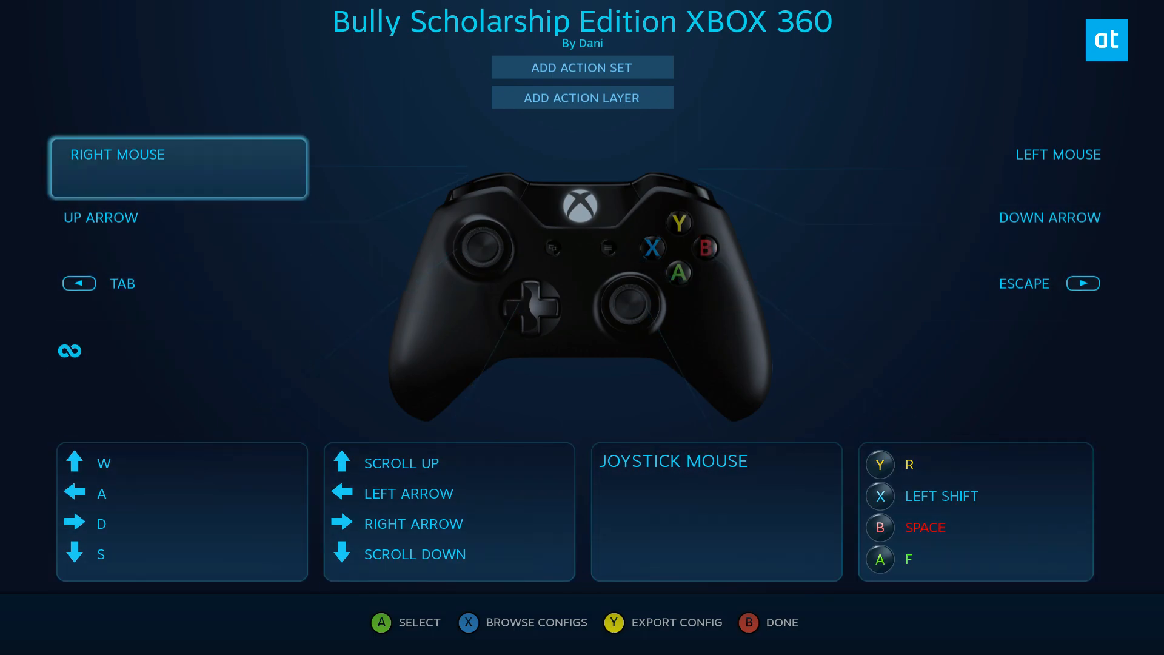